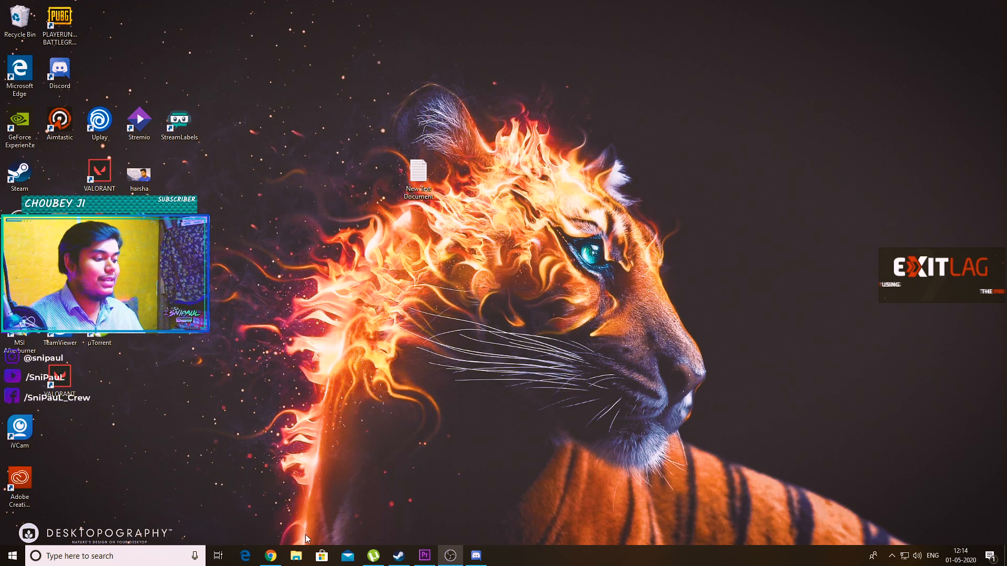
- Restore the Chrome window showing the Gleam VALORANT beta key giveaway from the taskbar
click(268, 556)
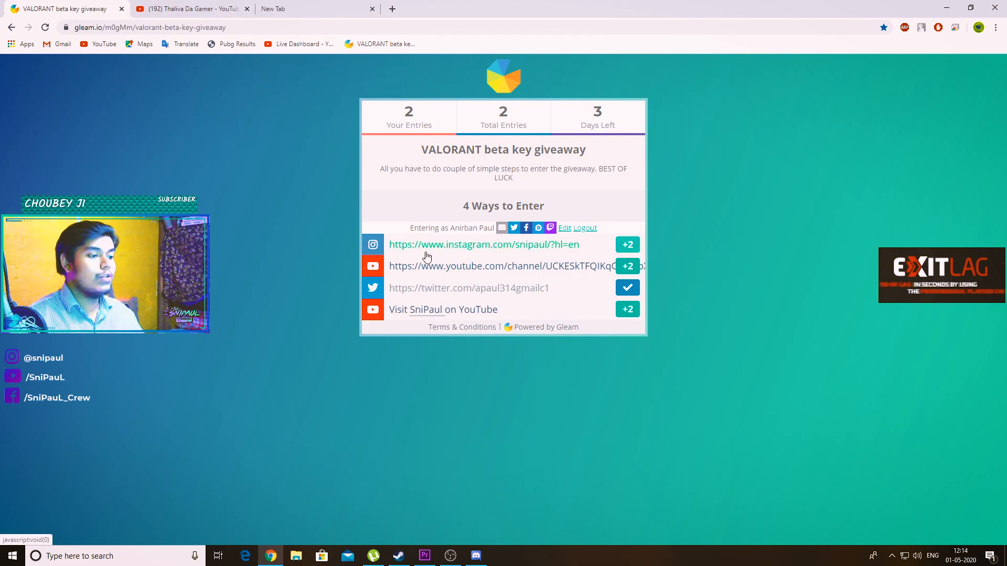
mouse_move(581, 248)
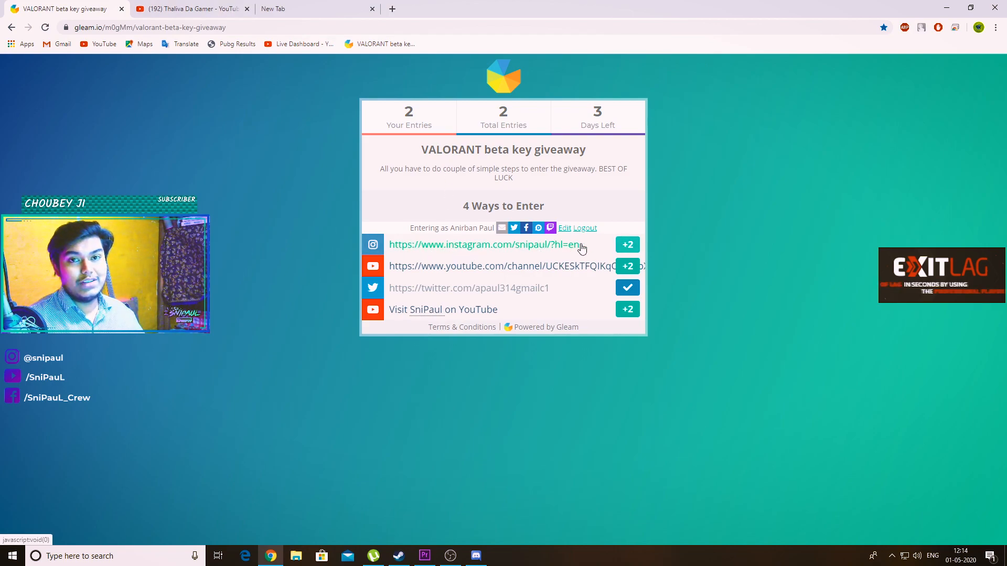
mouse_move(561, 266)
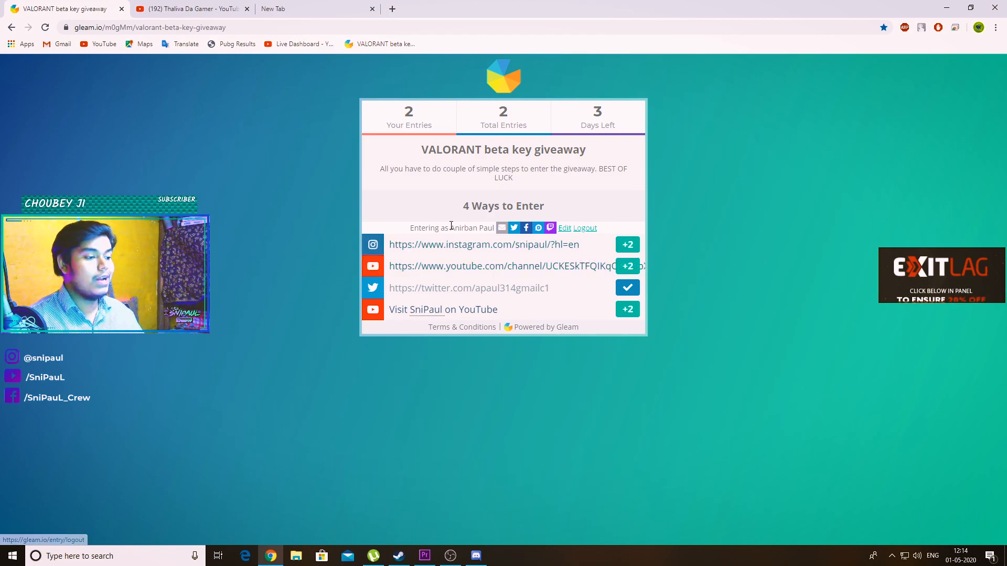
mouse_move(483, 291)
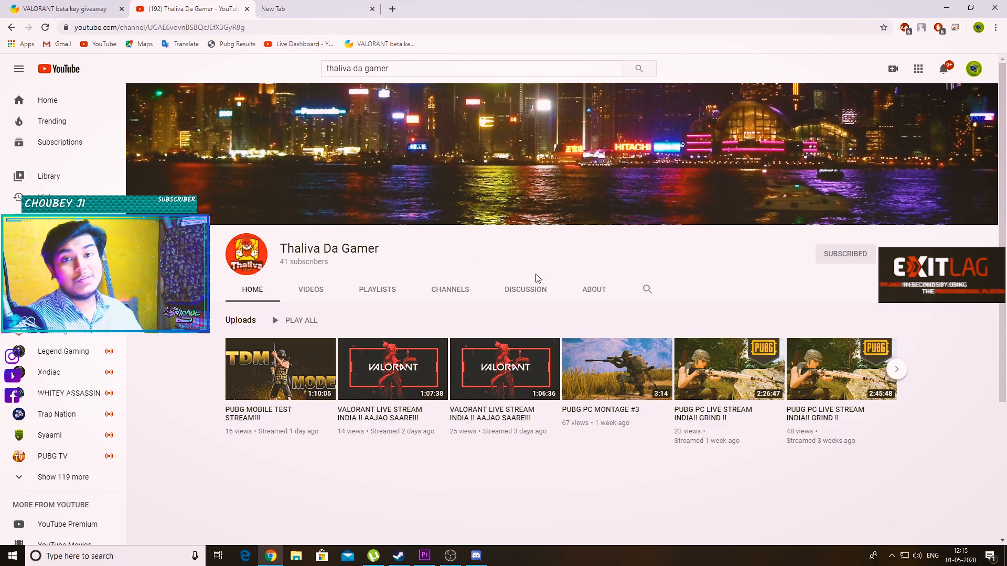
scroll(down, 3)
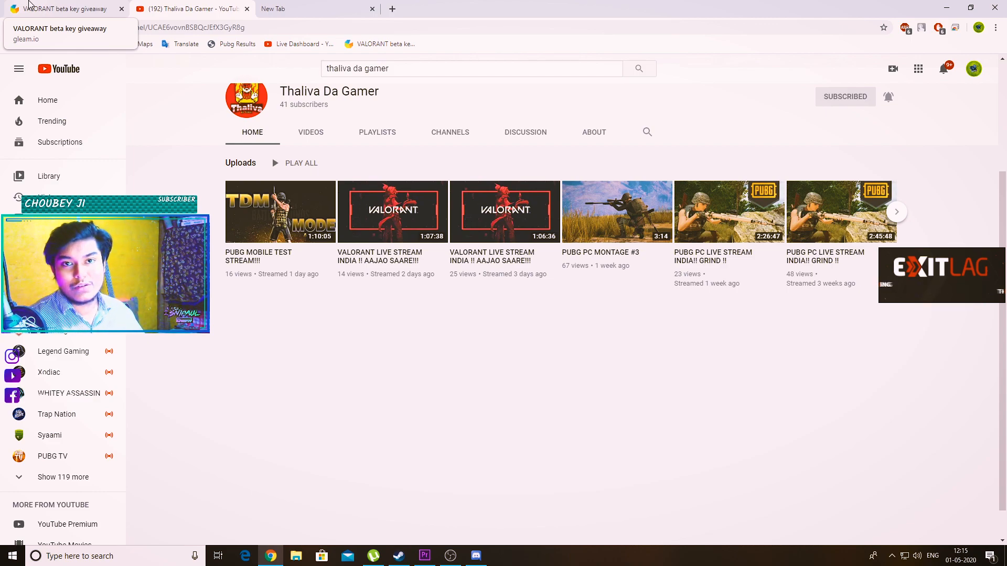
mouse_move(315, 9)
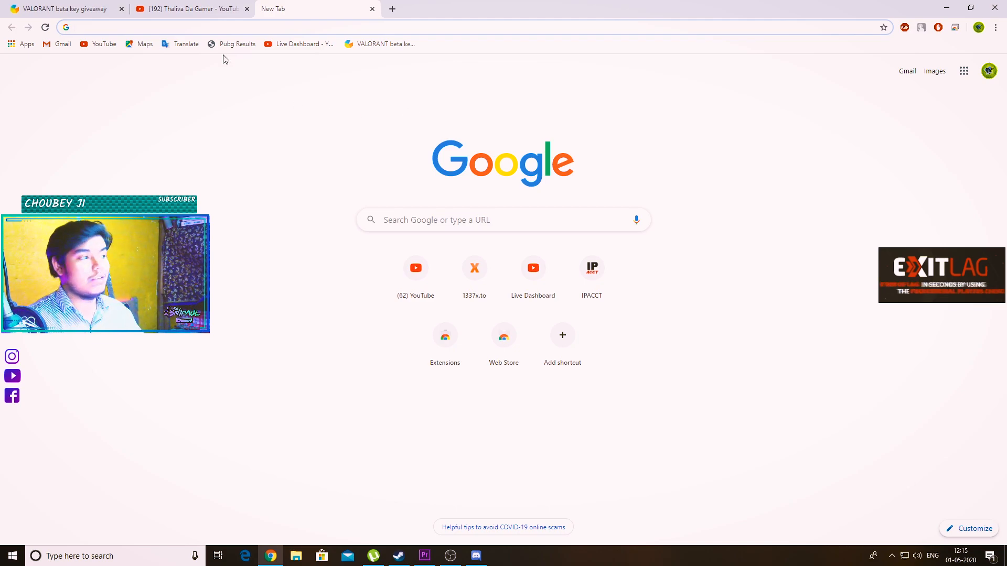
- Minimize Chrome and bring up File Explorer's This PC view to reach the system information
click(186, 8)
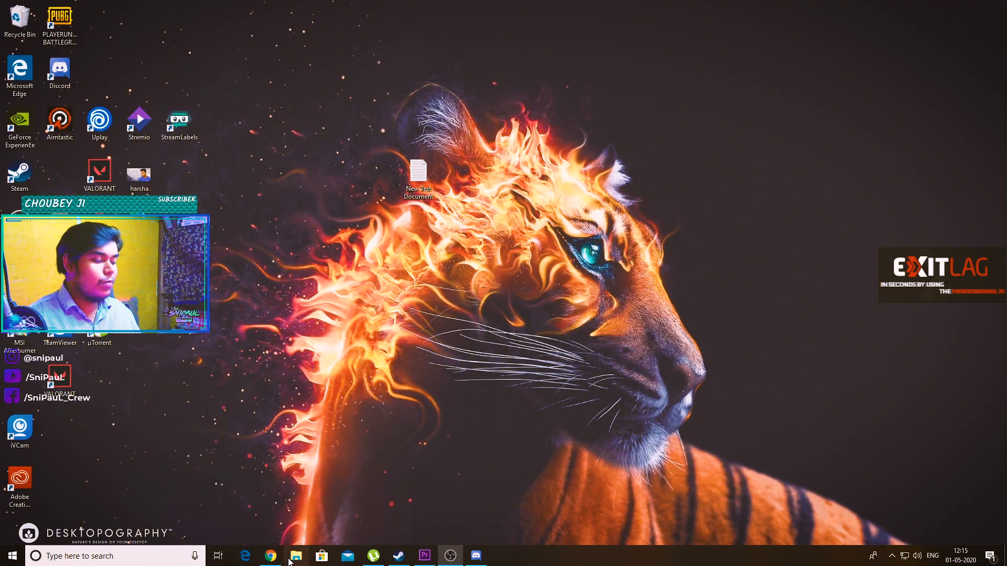
click(295, 555)
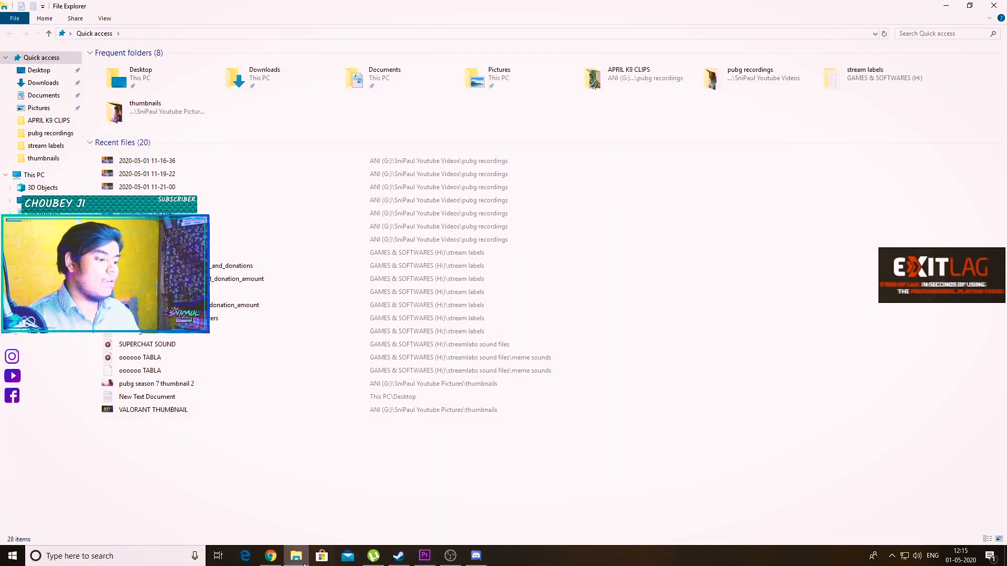
click(33, 174)
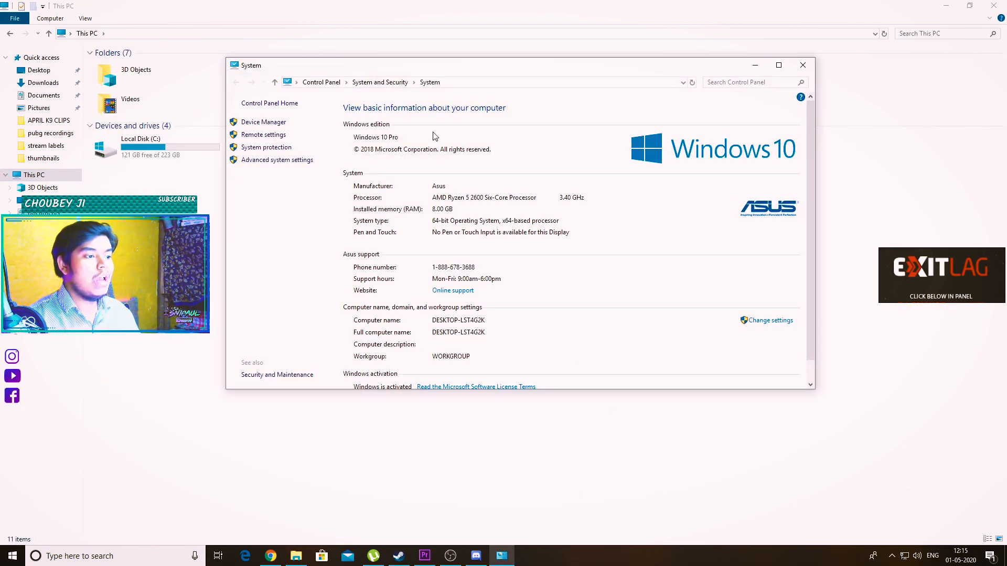
mouse_move(536, 136)
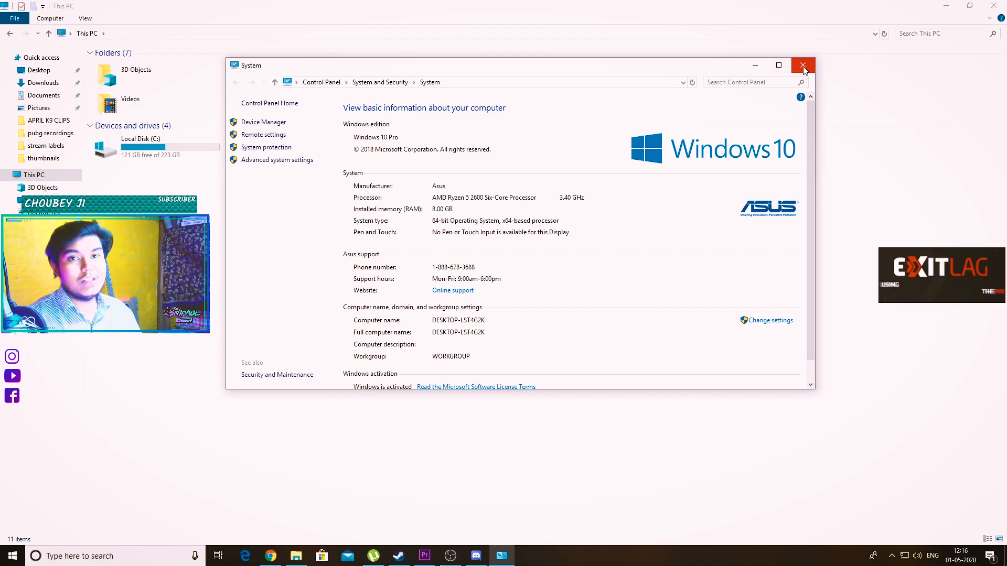
- Show the Discord giveaways channel, then close Discord and the System window to leave the bare desktop
click(802, 65)
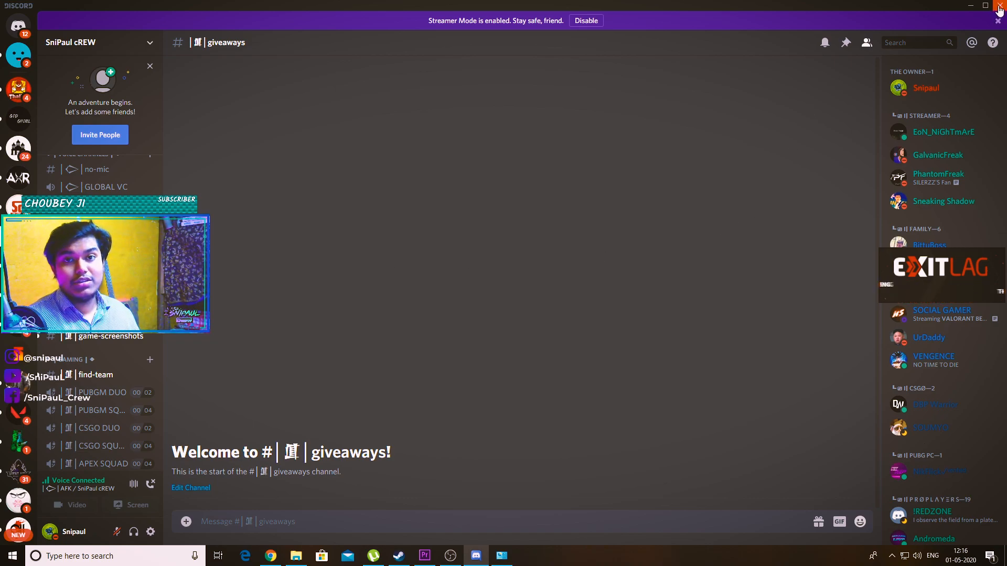
click(999, 5)
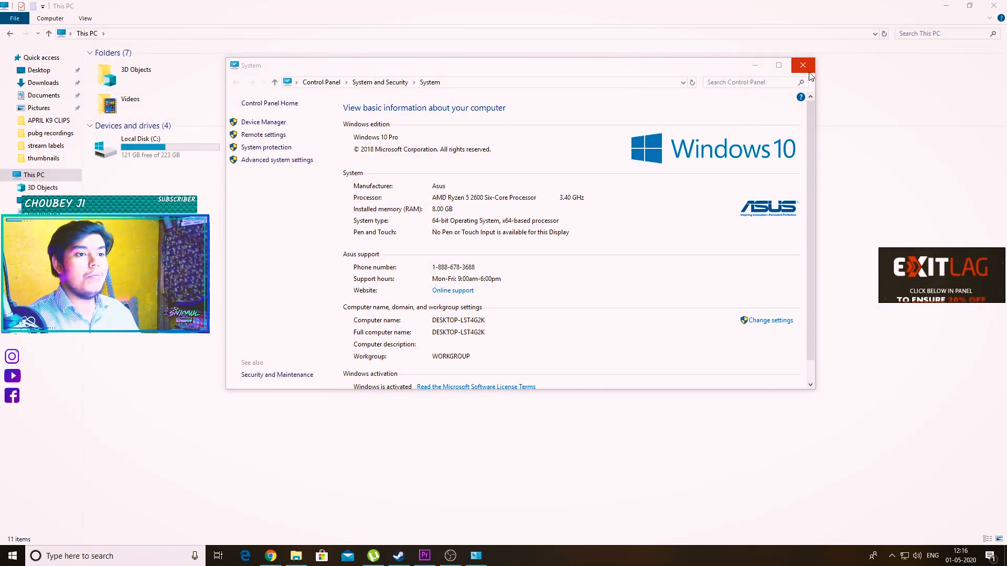
click(802, 65)
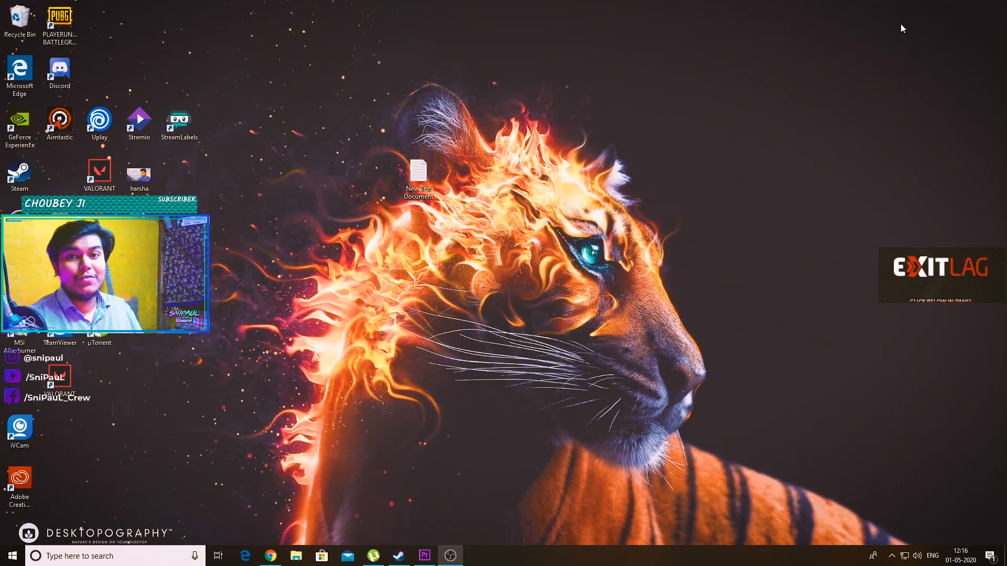
mouse_move(612, 101)
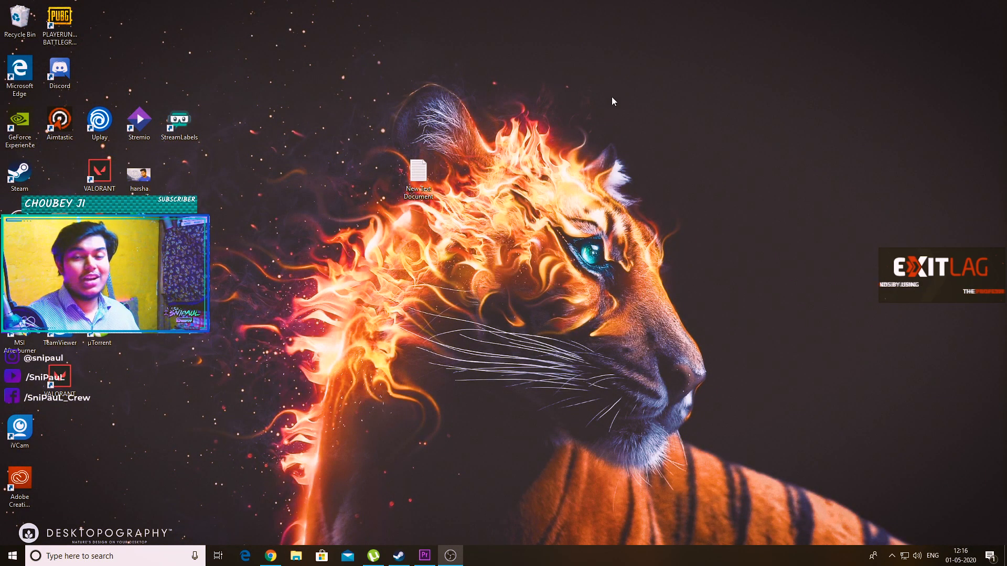
mouse_move(698, 67)
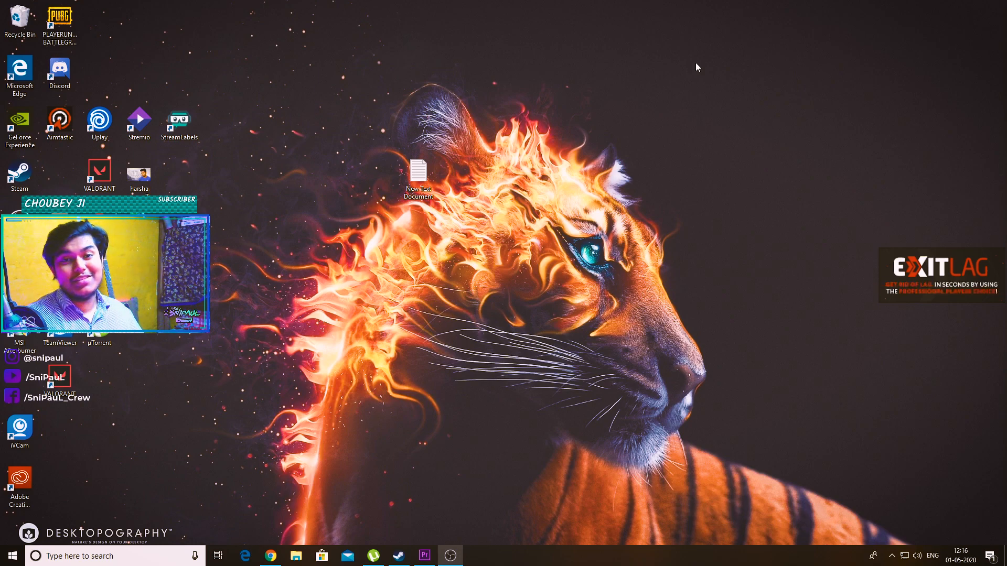